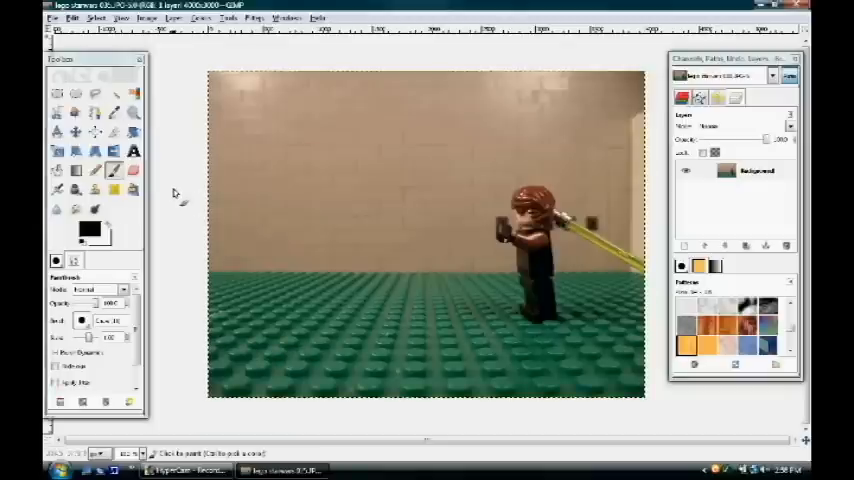
mouse_move(190, 90)
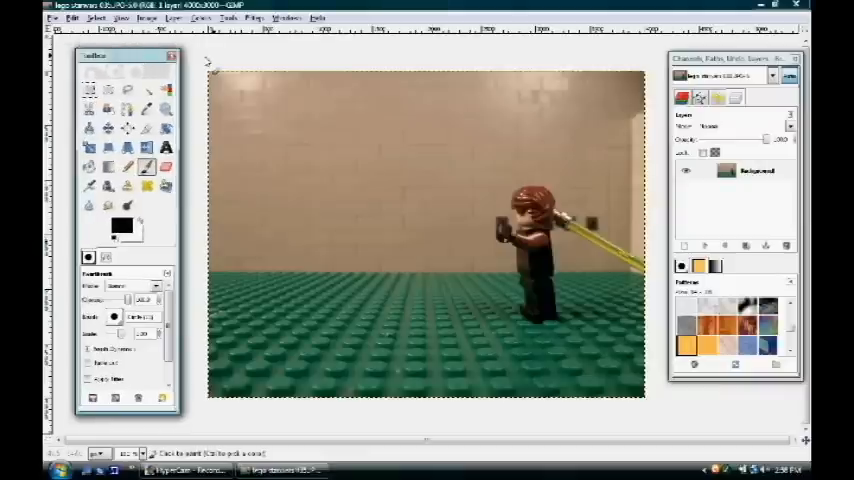
mouse_move(532, 244)
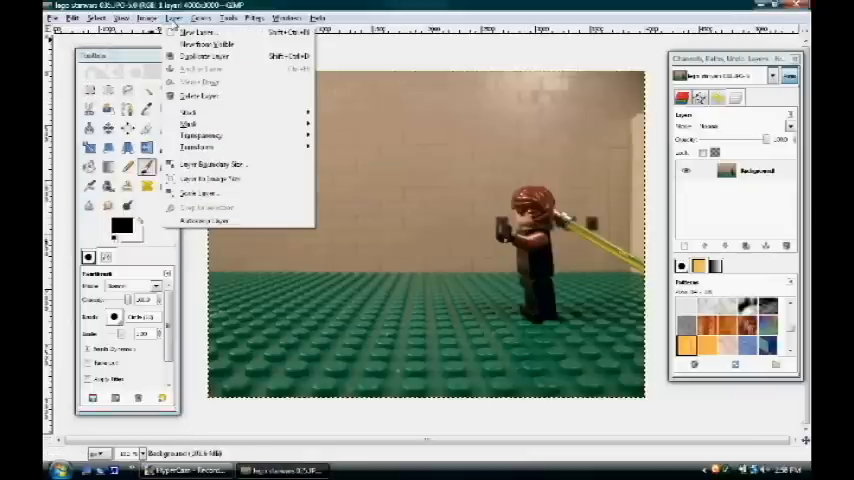
Create a new layer named 'Lightsaber' with foreground fill above the background
click(196, 32)
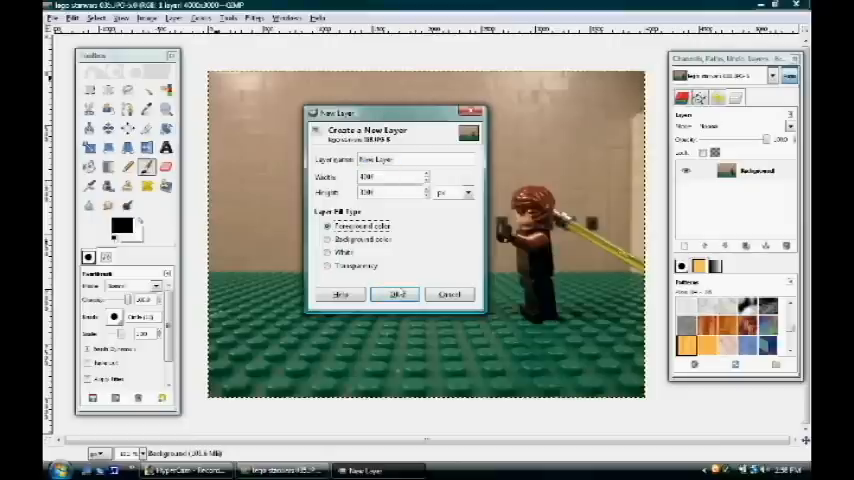
mouse_move(396, 246)
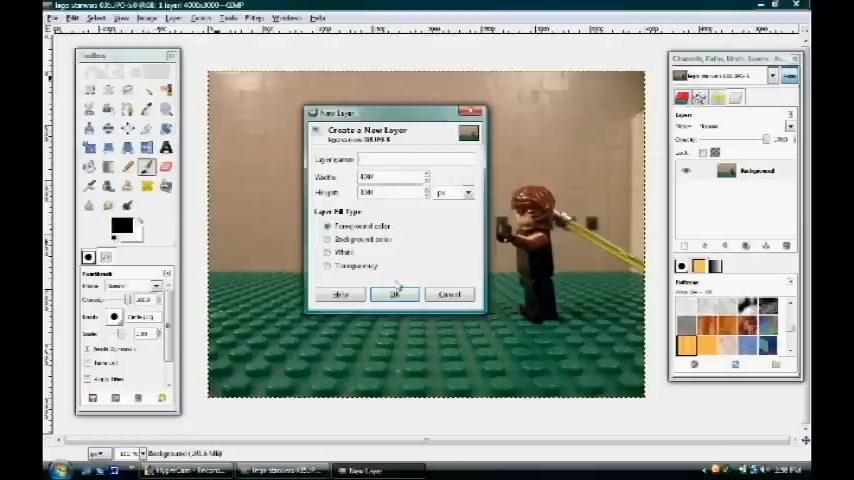
text(Lightsaber)
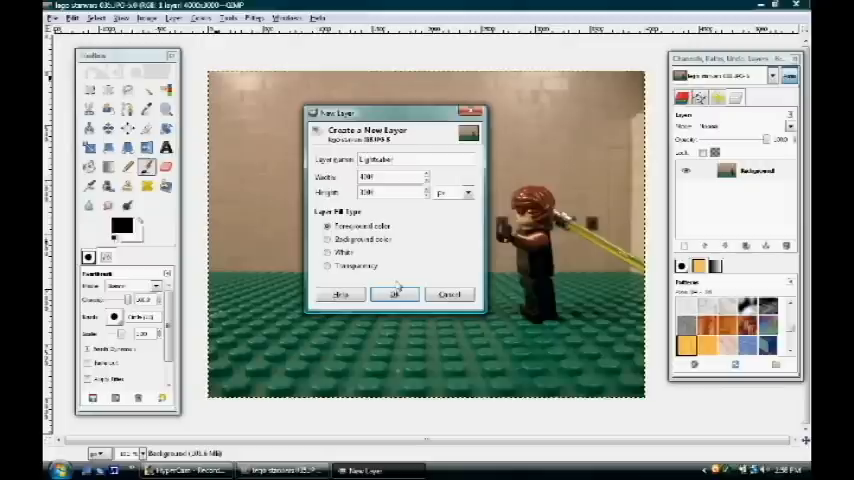
click(394, 294)
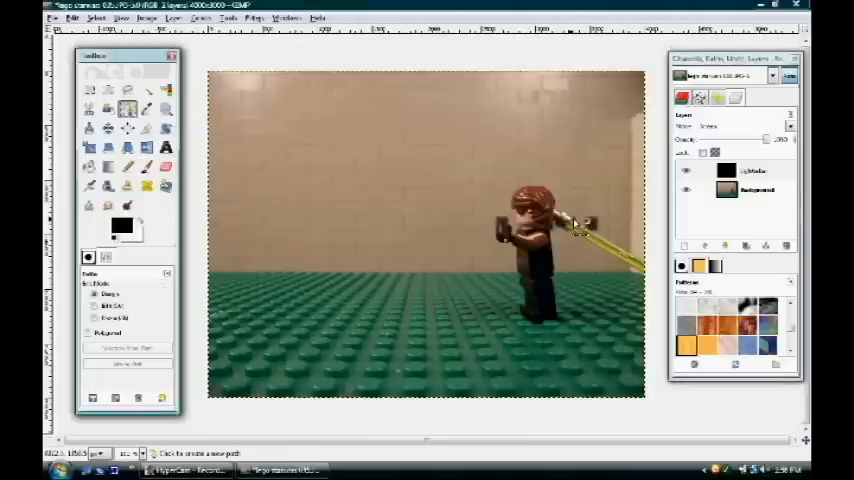
Trace the blade with a path, select it and bucket-fill the selection white
click(652, 270)
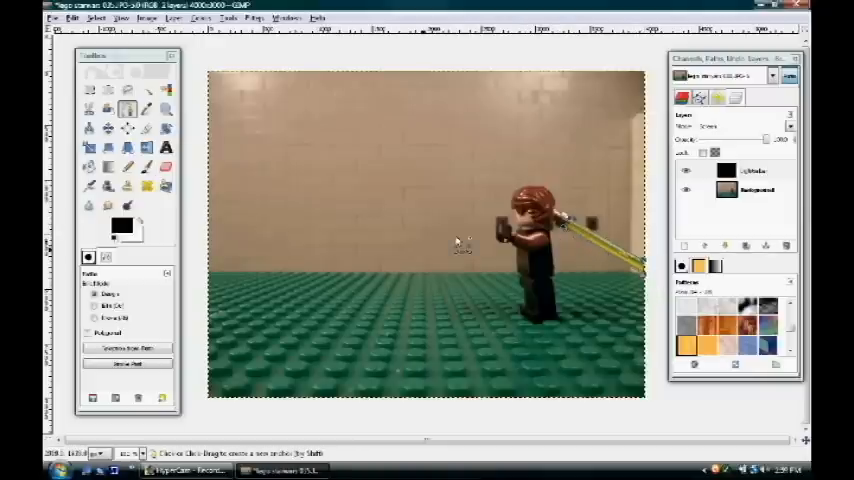
click(128, 348)
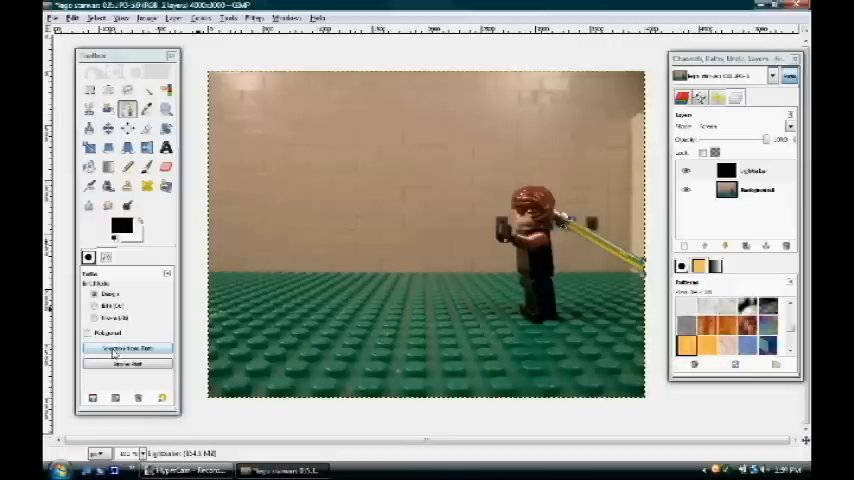
click(128, 348)
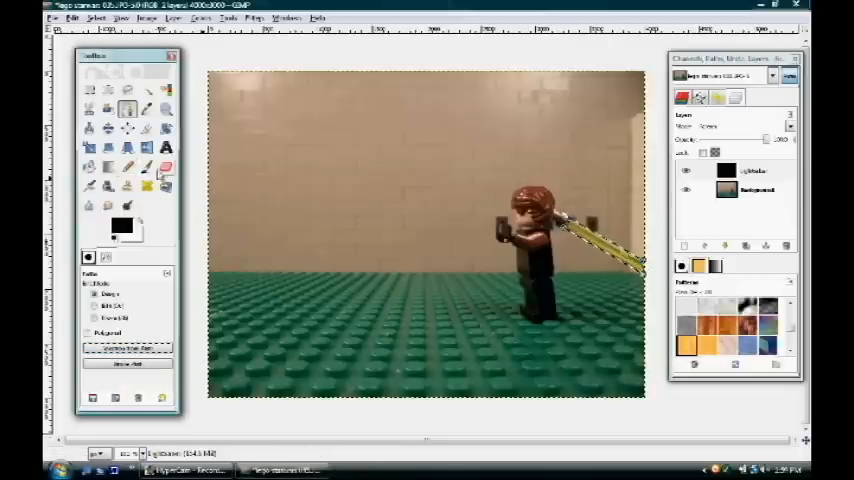
click(146, 168)
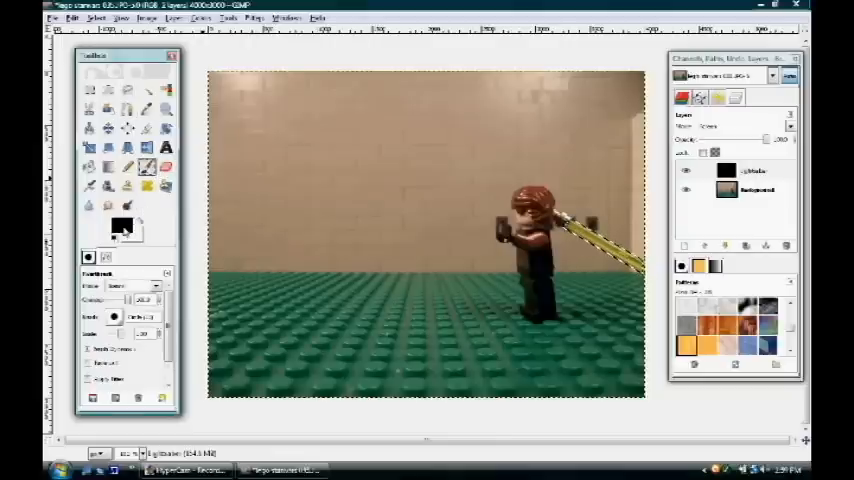
click(116, 228)
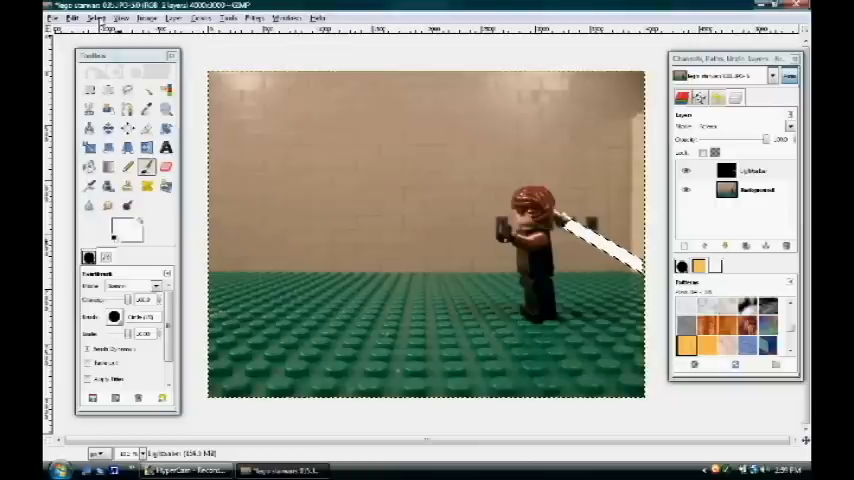
Deselect, duplicate the white blade layer twice and select the original layer
click(96, 18)
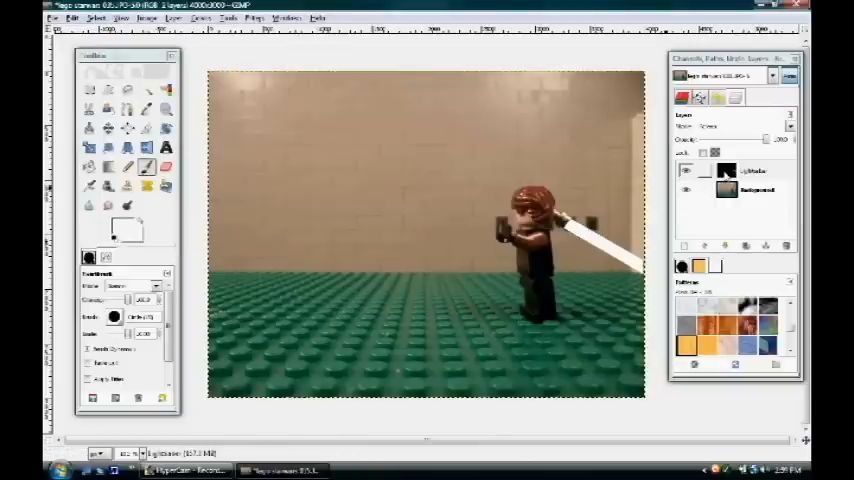
click(756, 170)
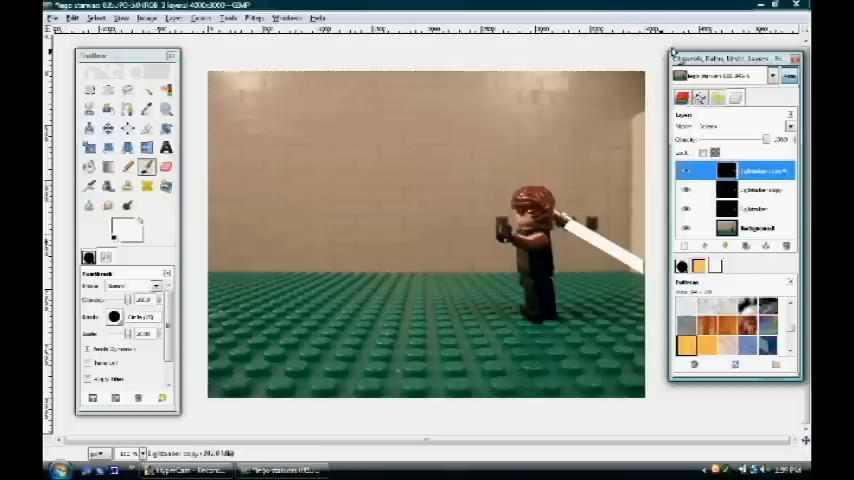
click(756, 208)
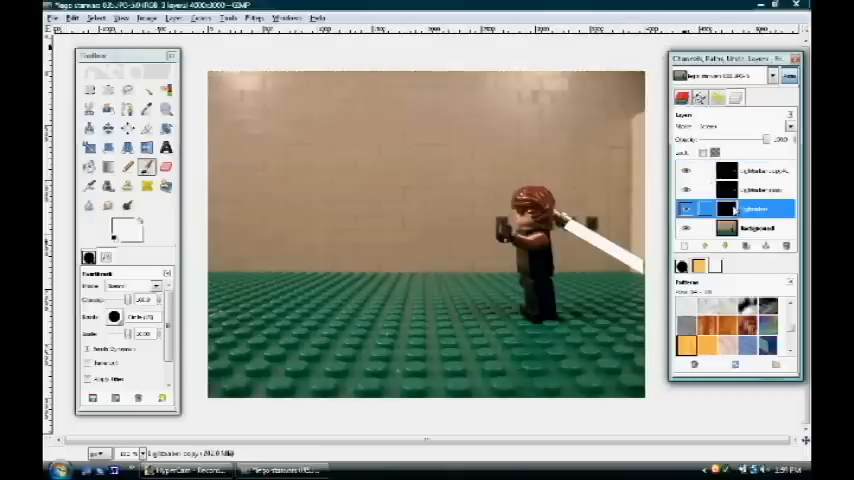
click(252, 18)
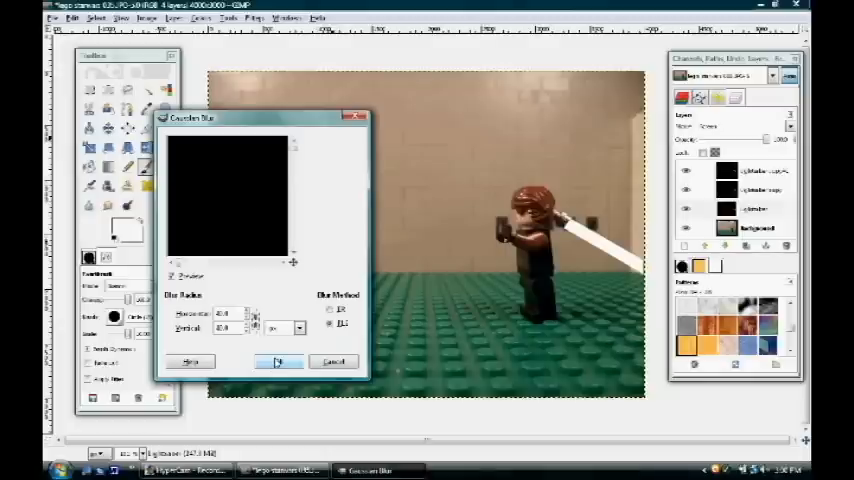
Gaussian-blur the first blade layer and move to the next copy
click(280, 362)
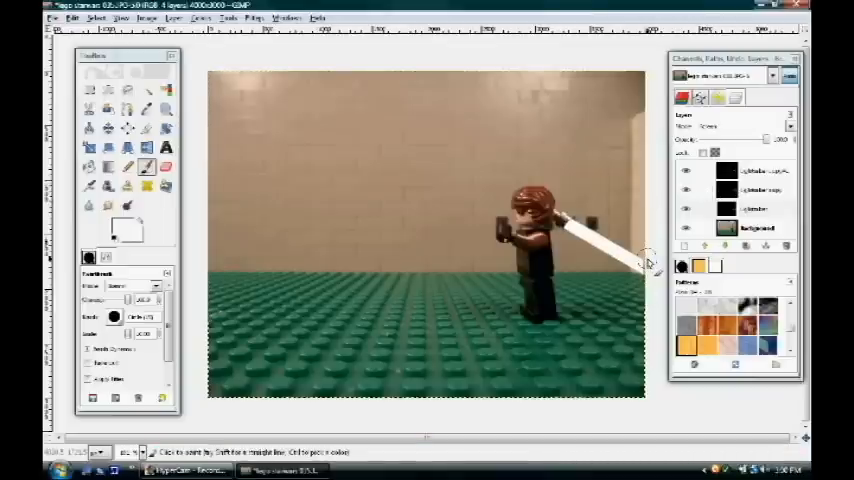
click(756, 190)
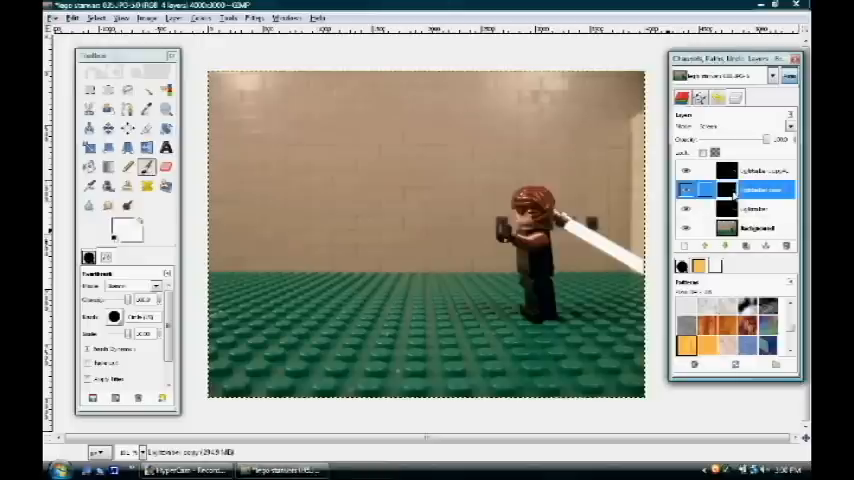
click(252, 18)
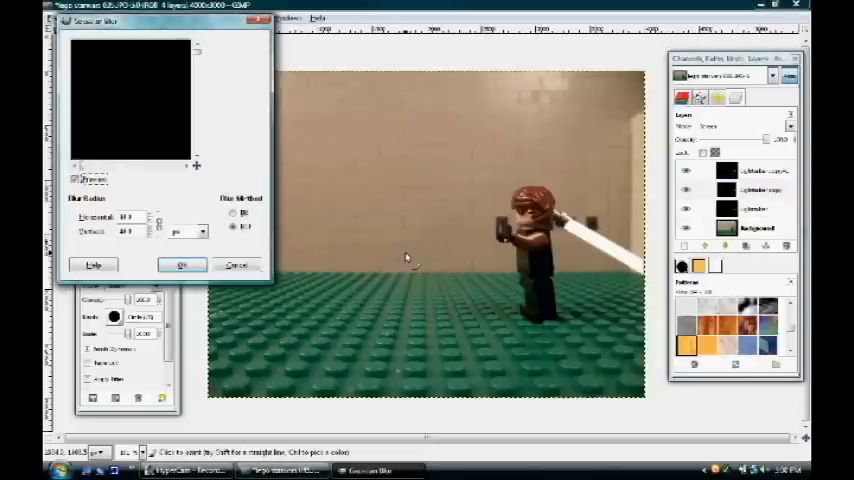
Gaussian-blur the remaining two blade copies with increasing radius for a wide glow
click(180, 264)
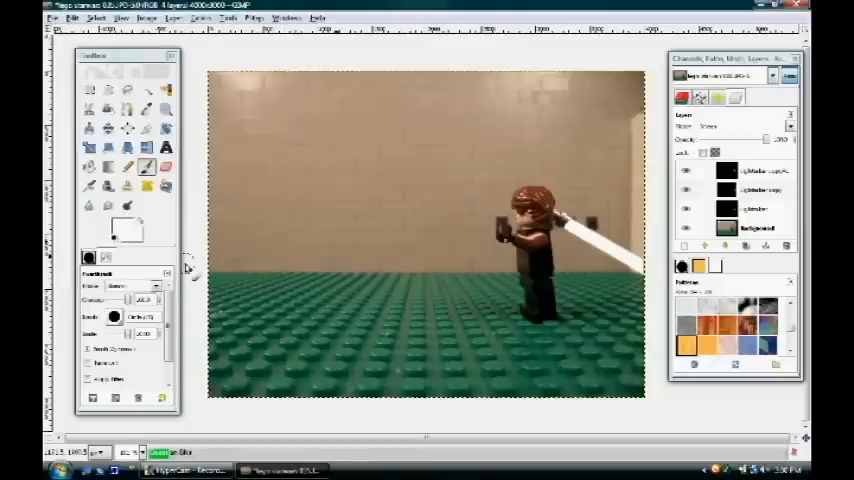
mouse_move(338, 260)
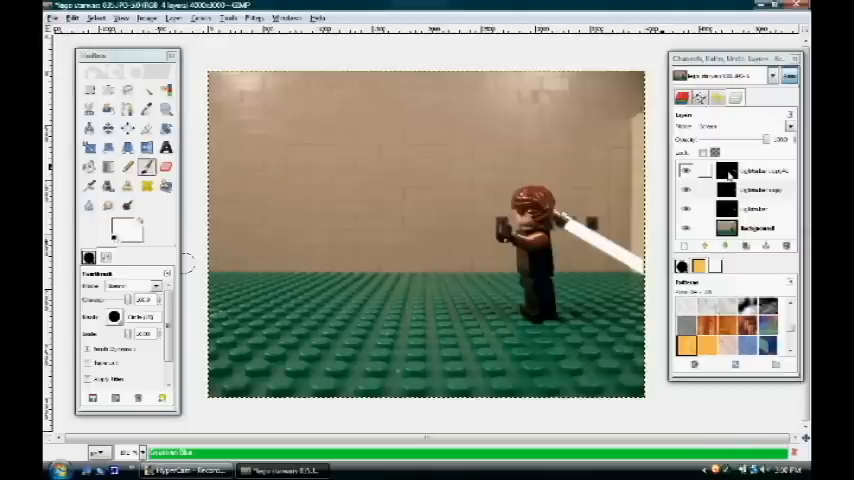
click(760, 170)
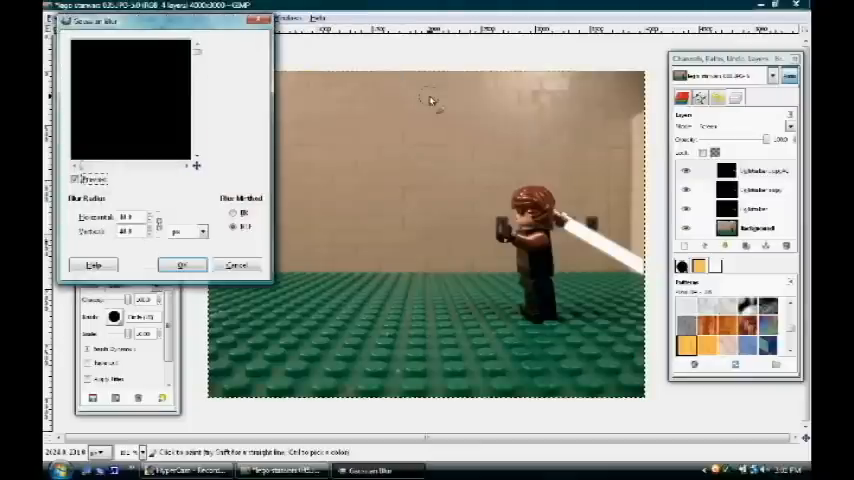
click(182, 264)
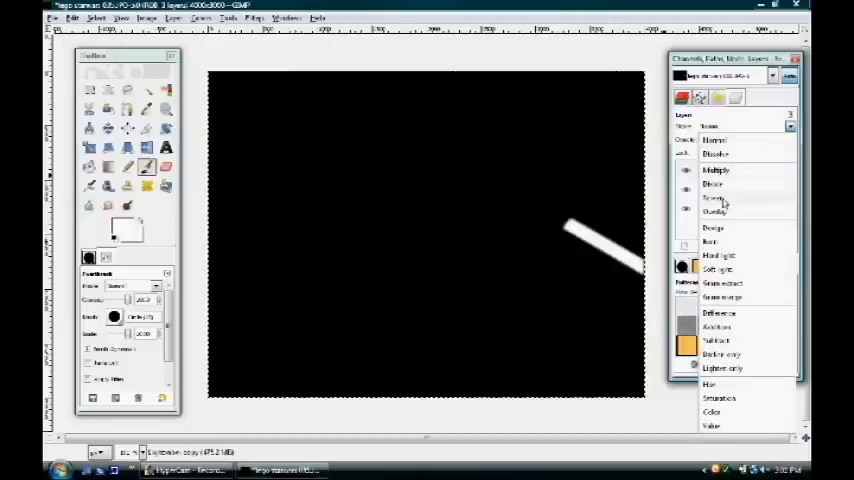
Set the blade layer's mode to Screen and bring up its layer options
click(712, 198)
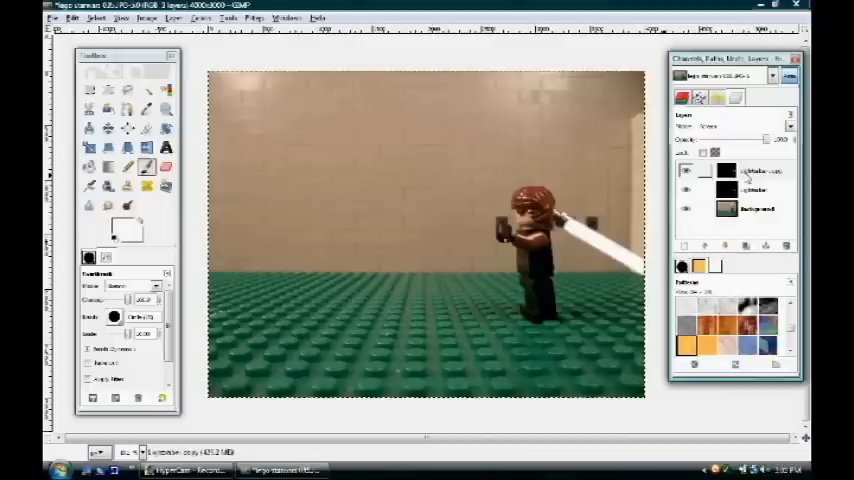
right_click(752, 170)
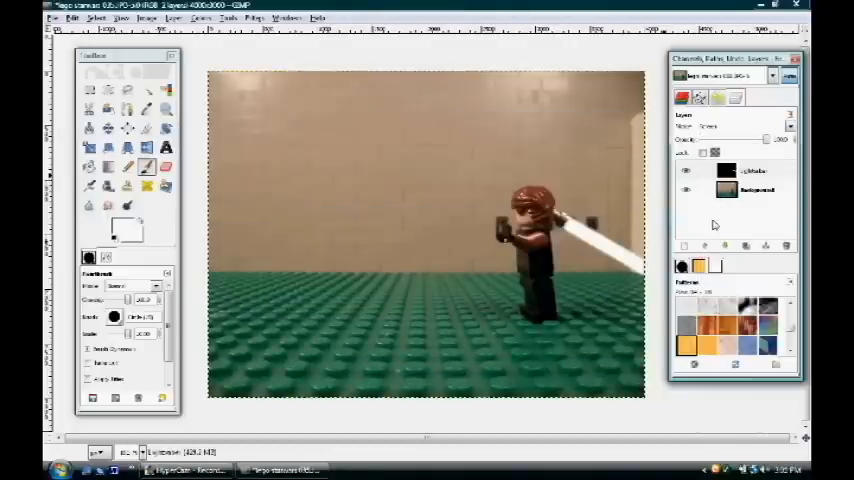
Apply a first Color Balance shift to the merged blade layer
click(752, 170)
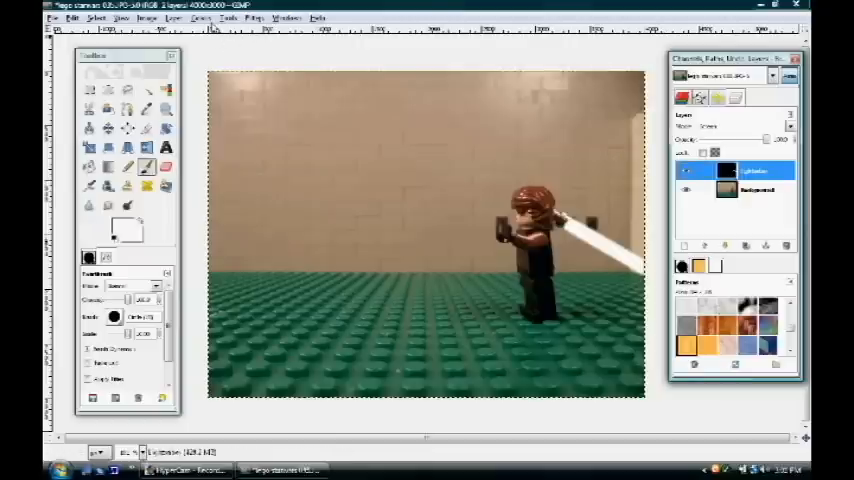
click(200, 18)
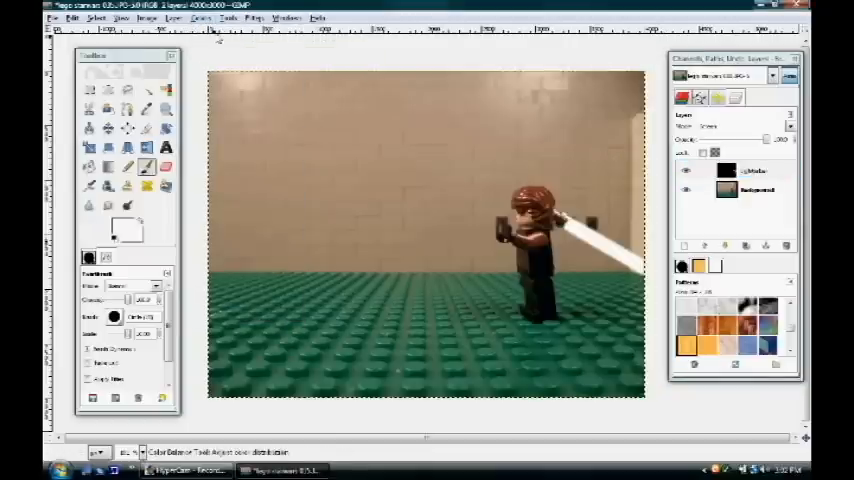
click(200, 18)
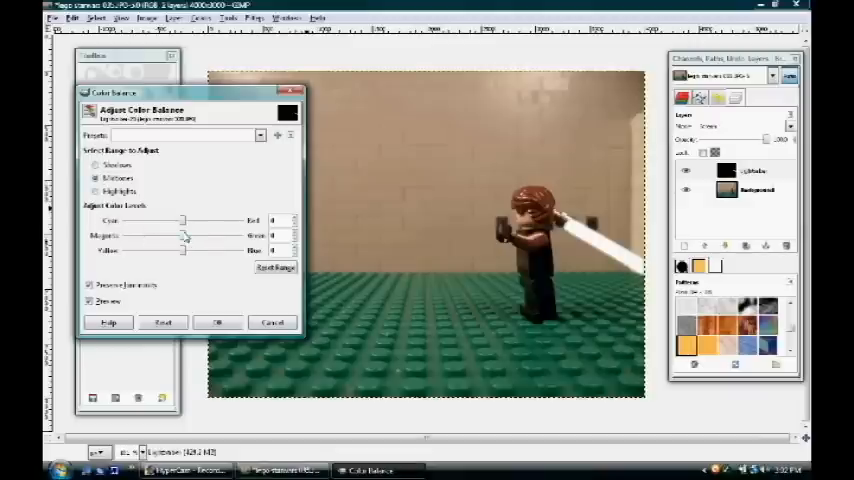
drag(184, 236, 250, 236)
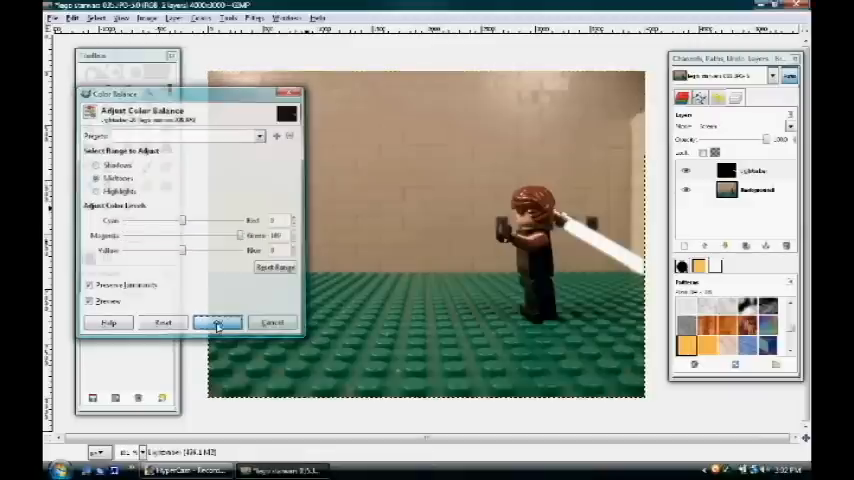
click(216, 322)
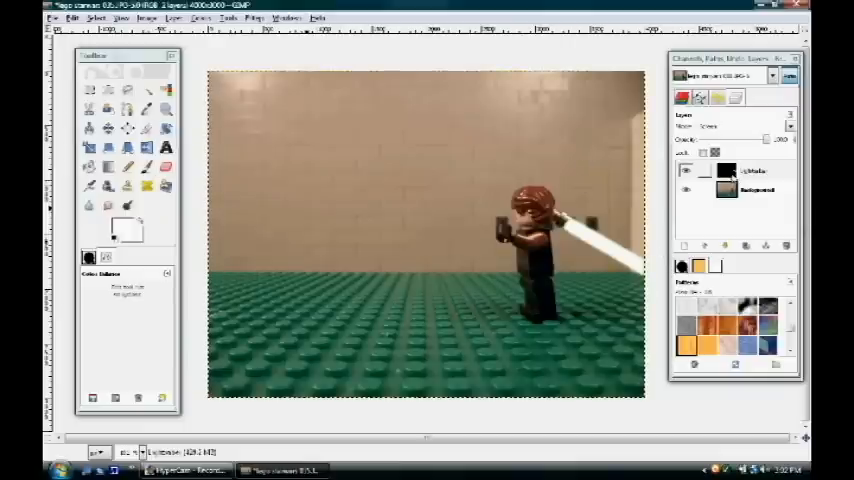
Push the blade's shadows toward green with Color Balance
click(750, 170)
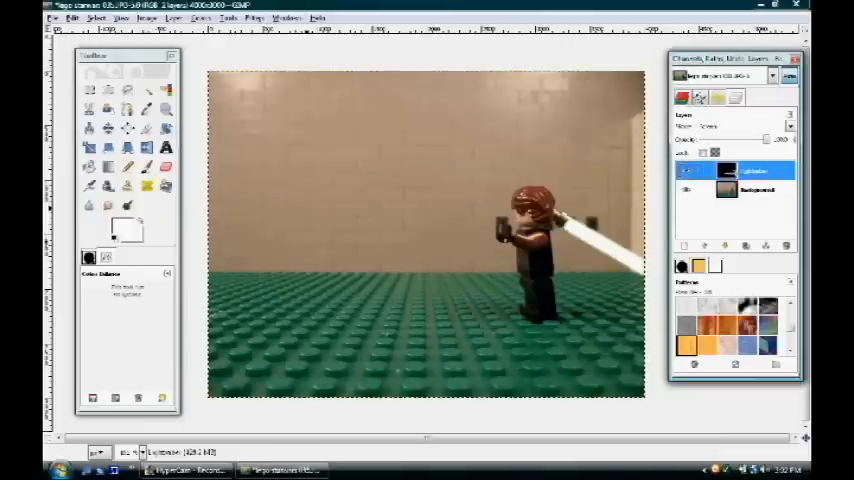
click(200, 16)
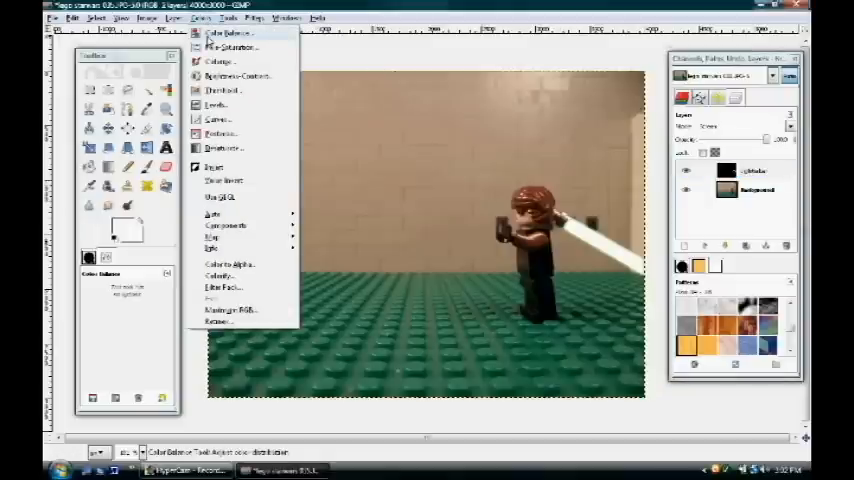
click(232, 32)
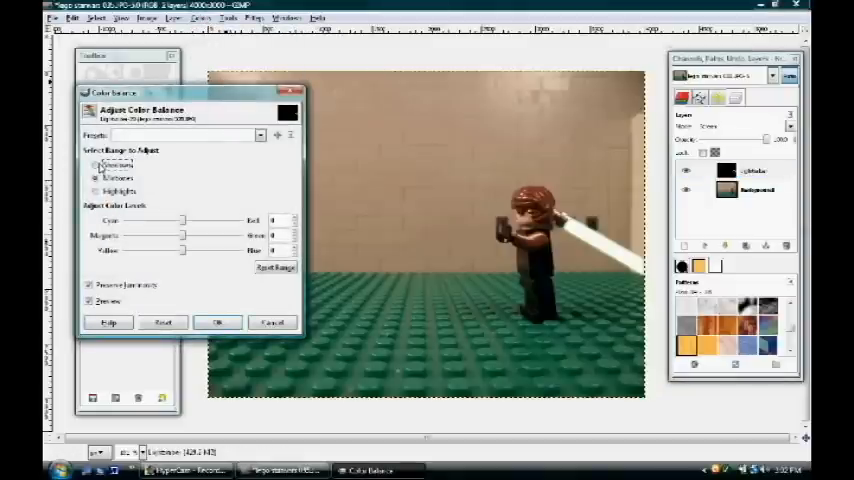
drag(184, 236, 276, 236)
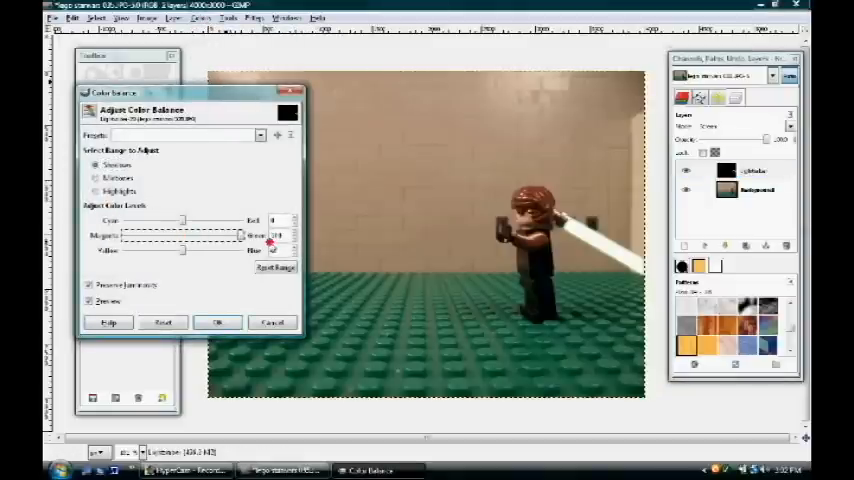
click(216, 322)
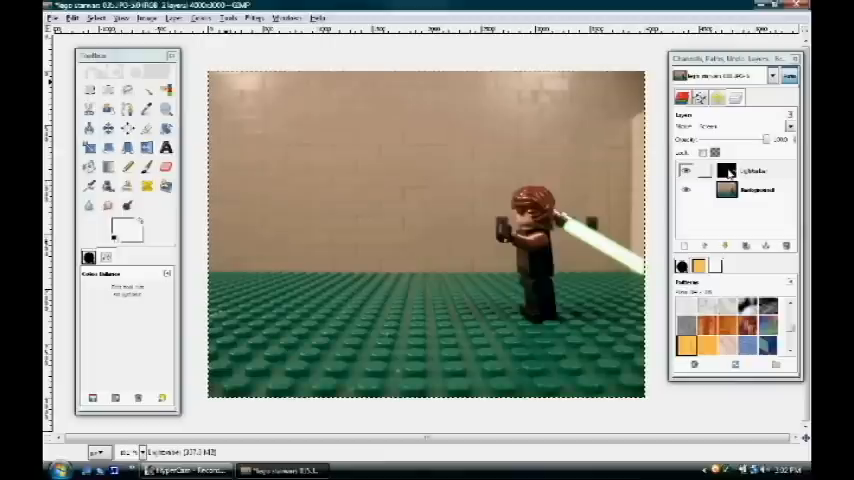
Push the blade's highlights toward green, dismissing an error, and confirm
click(752, 170)
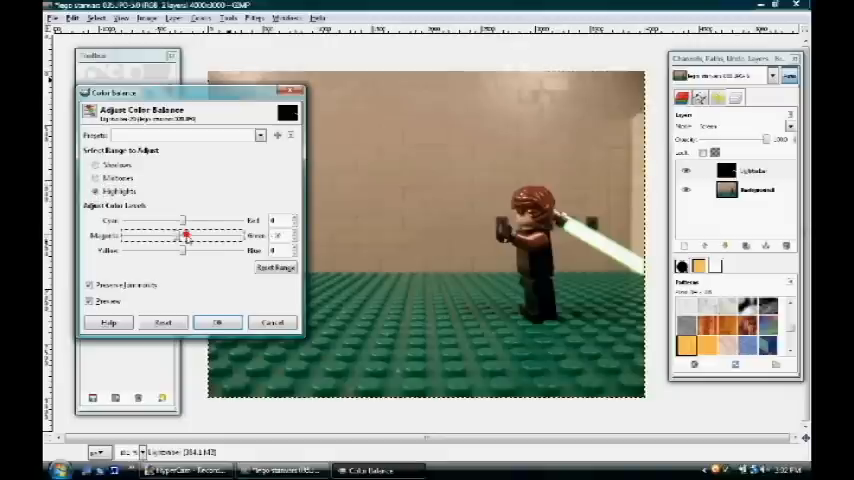
drag(184, 236, 204, 236)
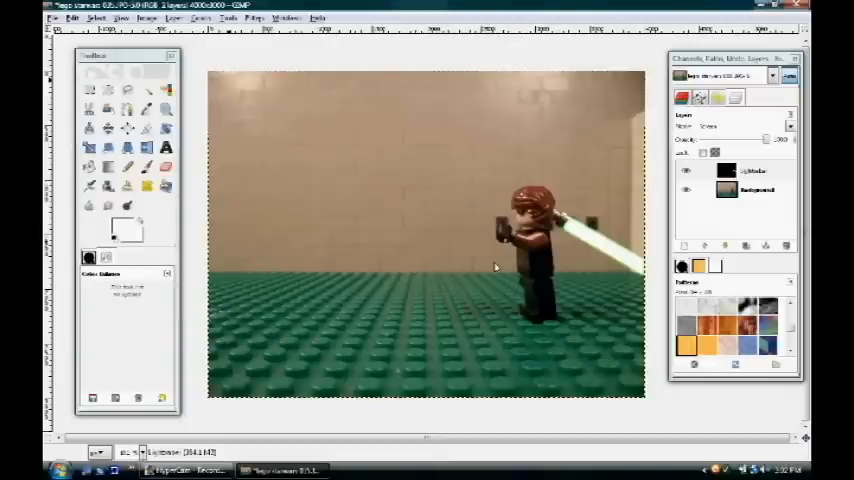
mouse_move(632, 256)
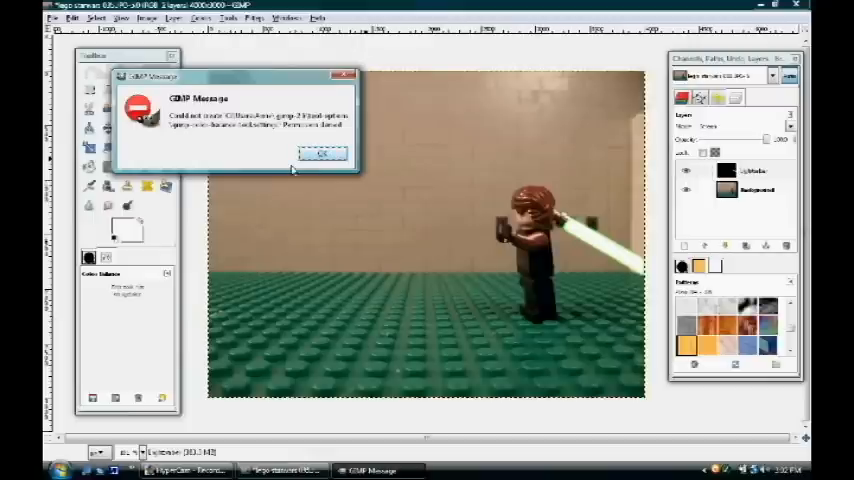
click(324, 152)
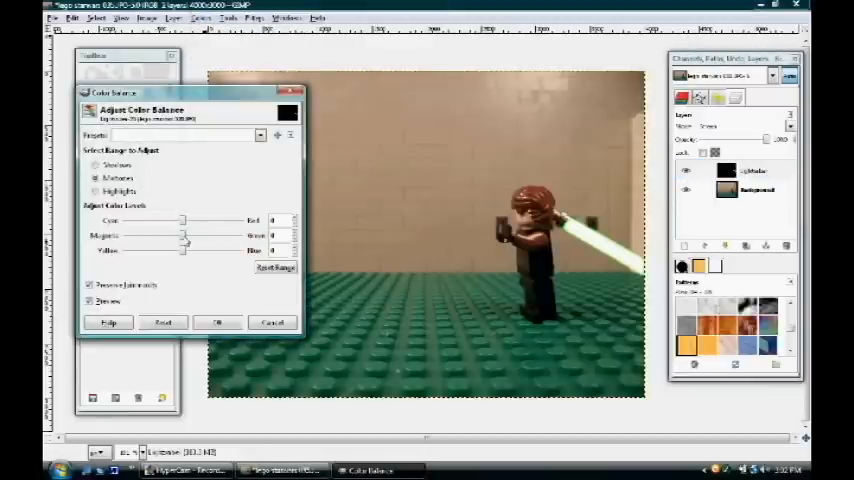
click(272, 322)
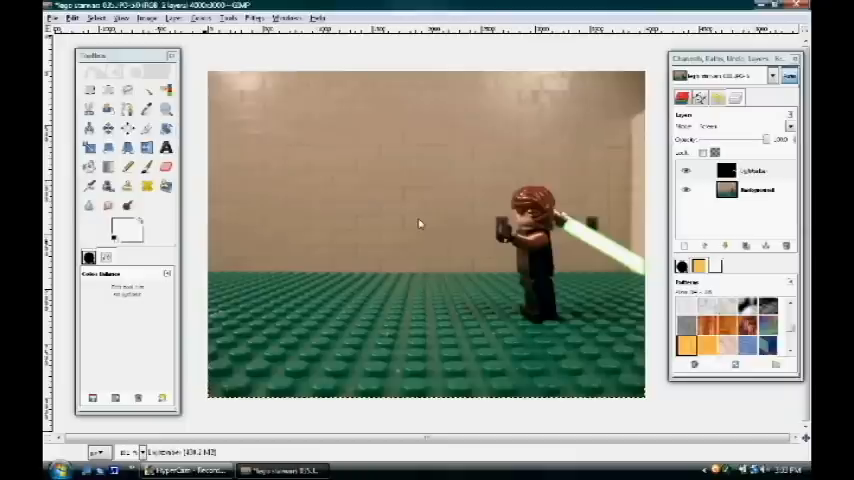
Save the finished image as a JPEG via Save As
click(56, 18)
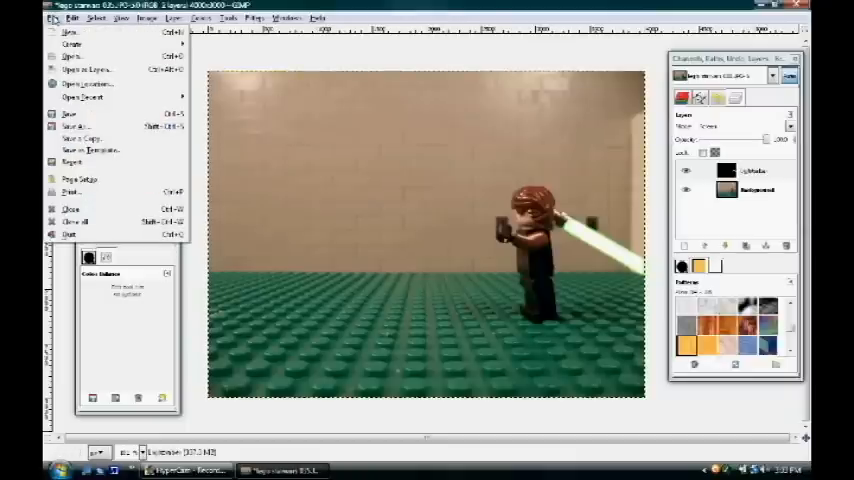
mouse_move(70, 114)
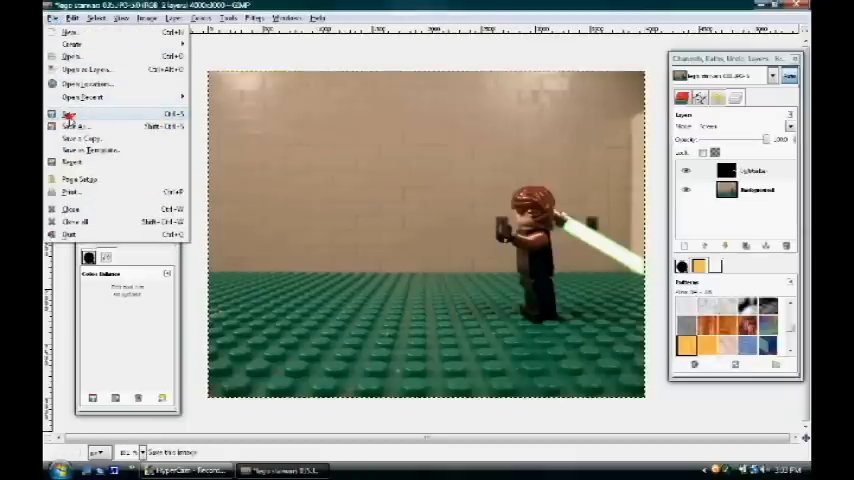
click(74, 126)
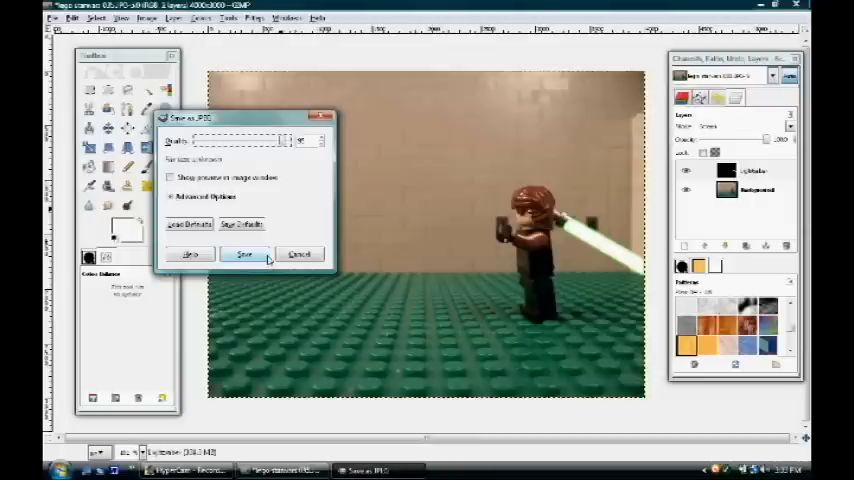
click(244, 252)
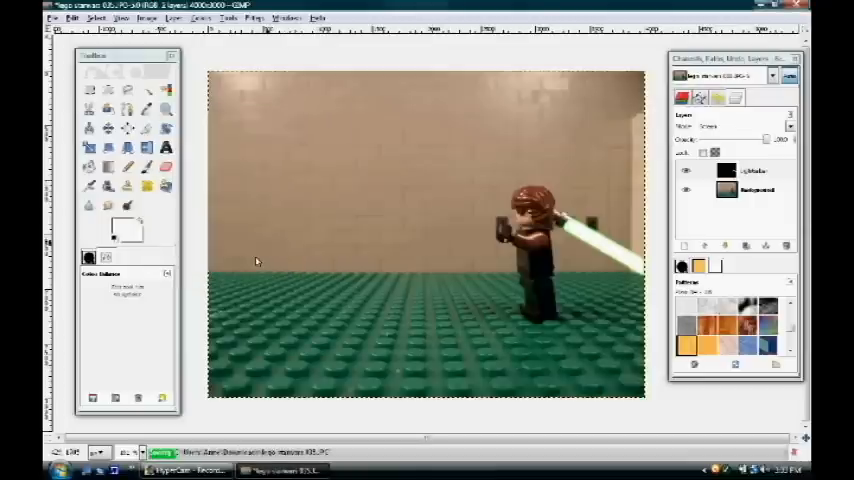